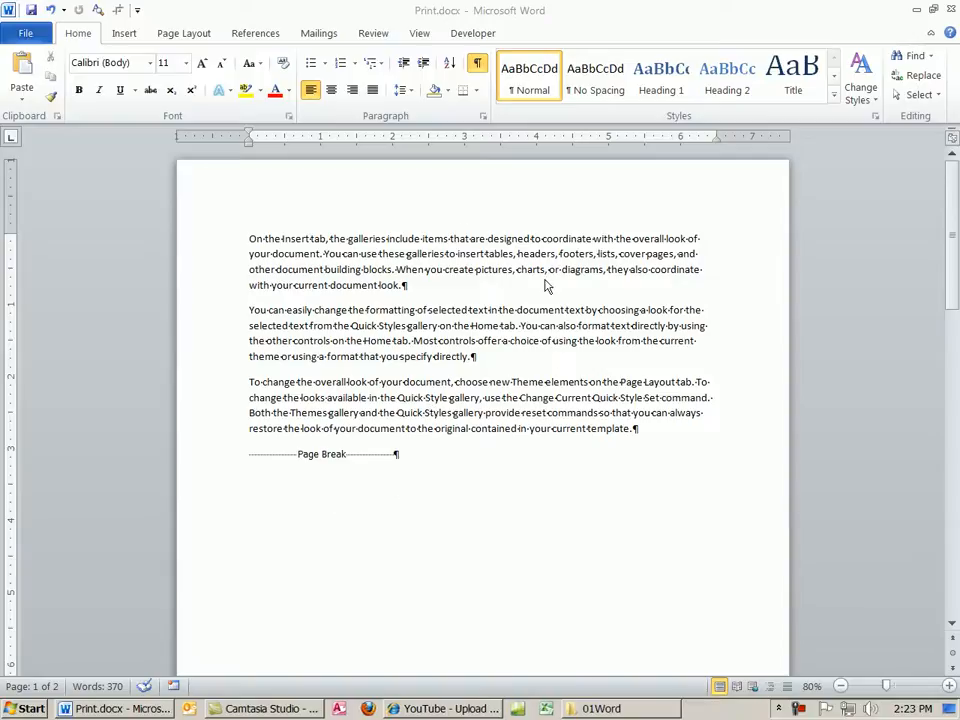
{"action": "mouse_move", "coordinate": [430, 534]}
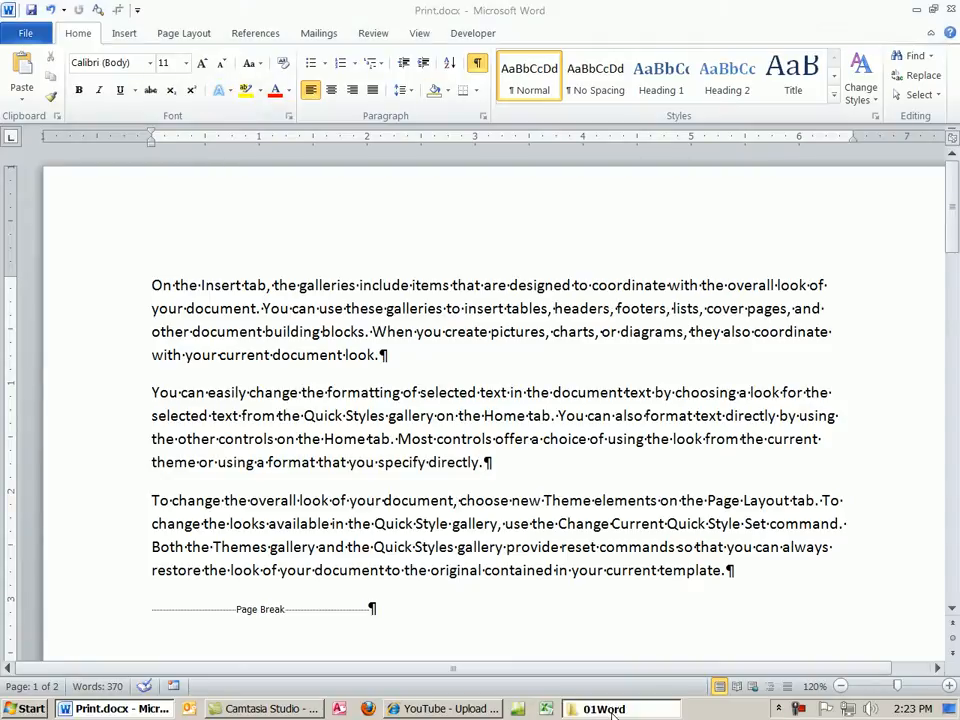
- Glance at the Print document's folder and file info, then show its print settings and preview
{"action": "left_click", "coordinate": [620, 708]}
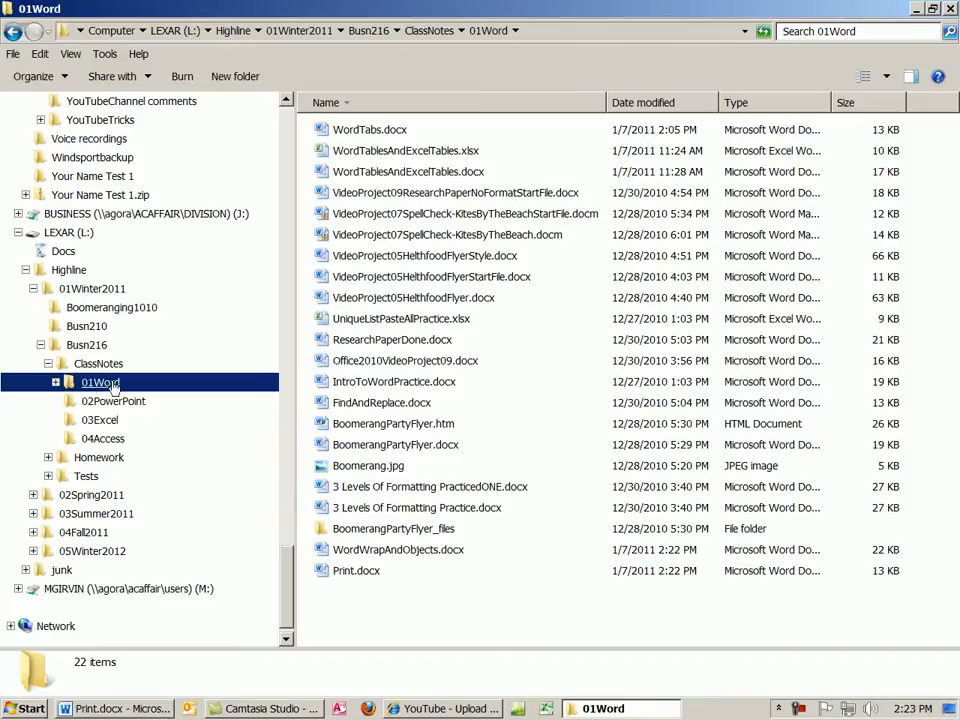
{"action": "left_click", "coordinate": [112, 708]}
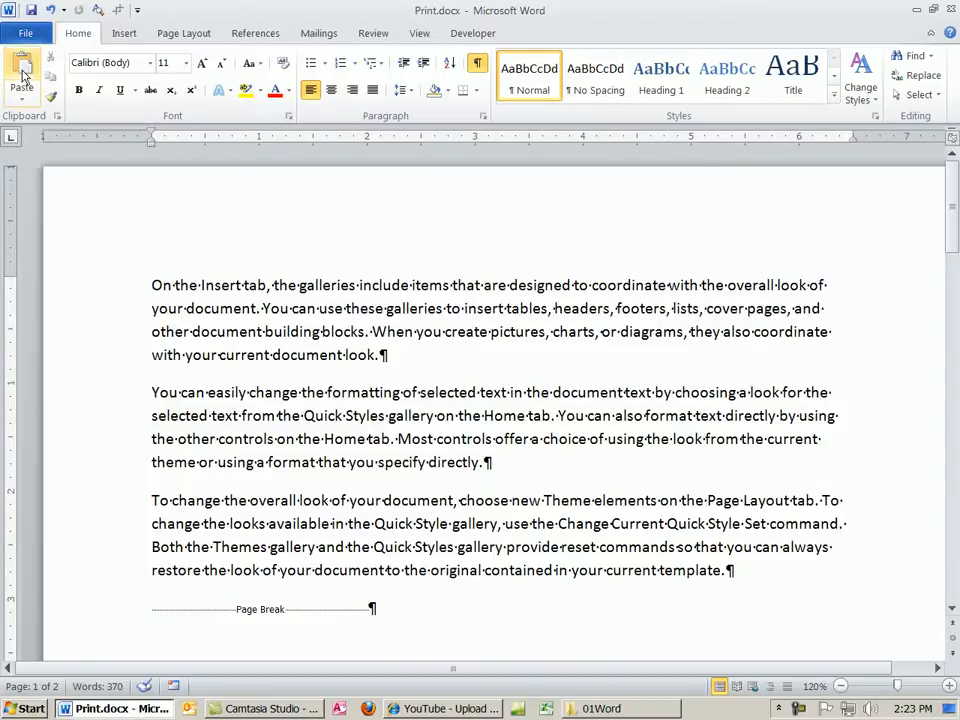
{"action": "left_click", "coordinate": [26, 32]}
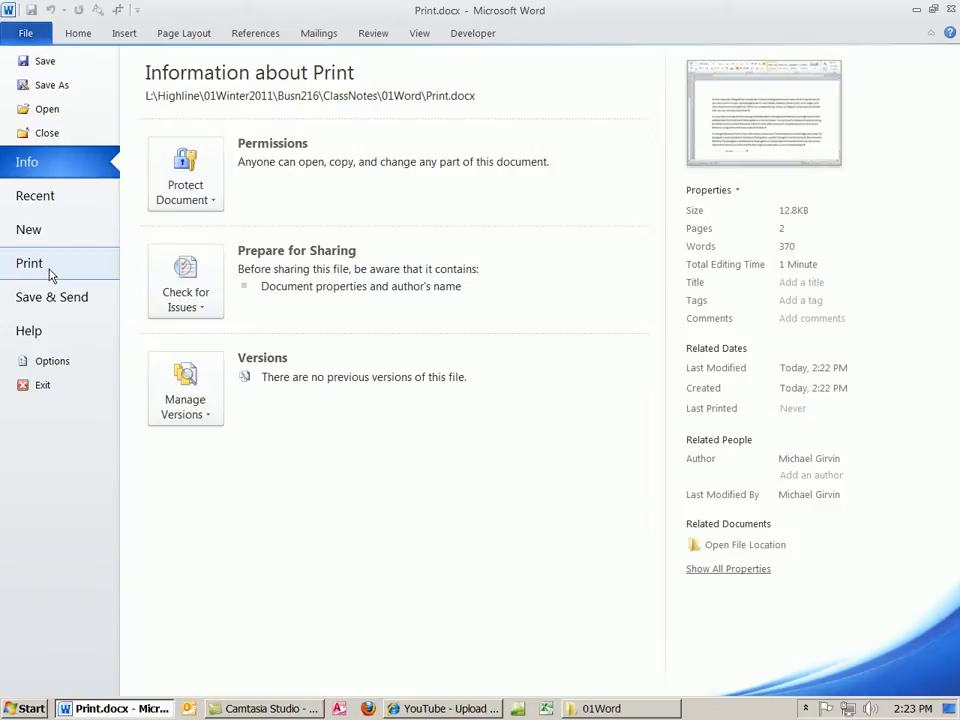
{"action": "mouse_move", "coordinate": [52, 276]}
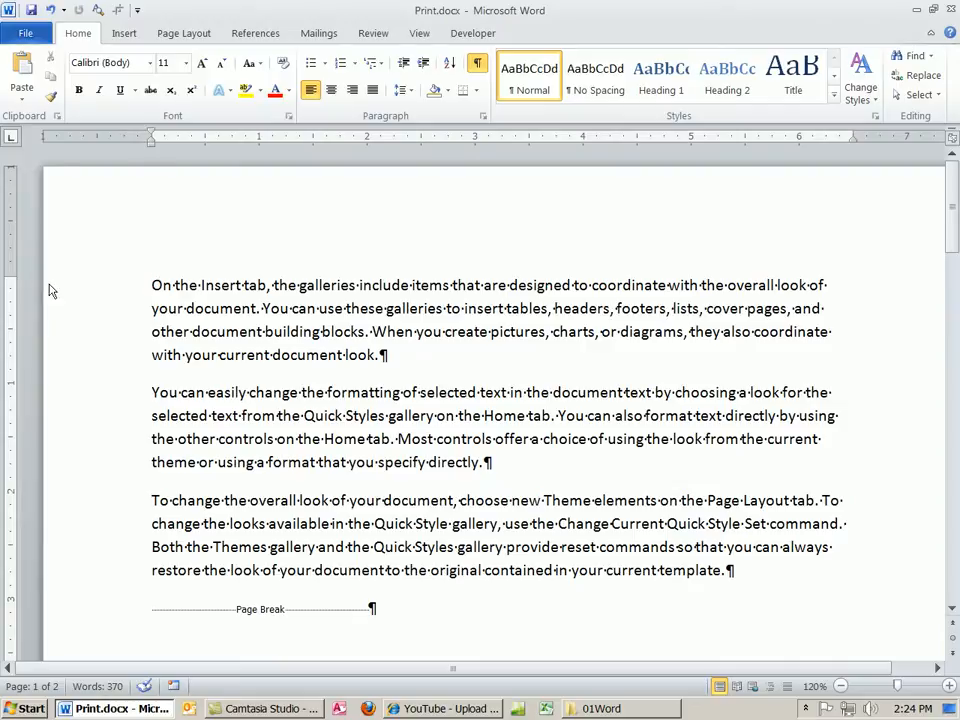
{"action": "left_click", "coordinate": [26, 32]}
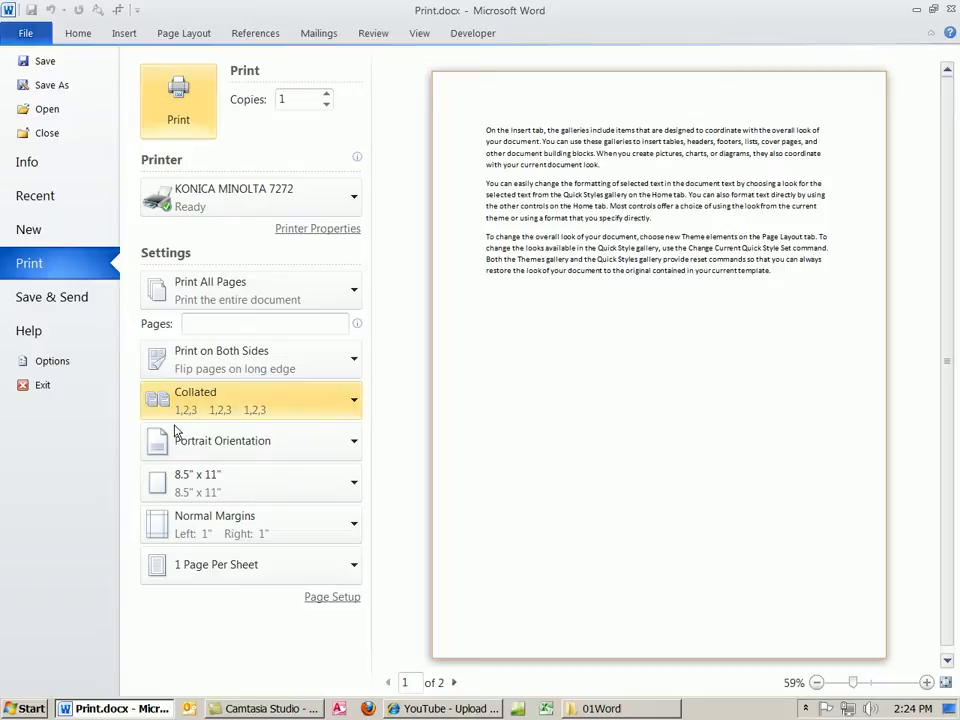
{"action": "mouse_move", "coordinate": [184, 564]}
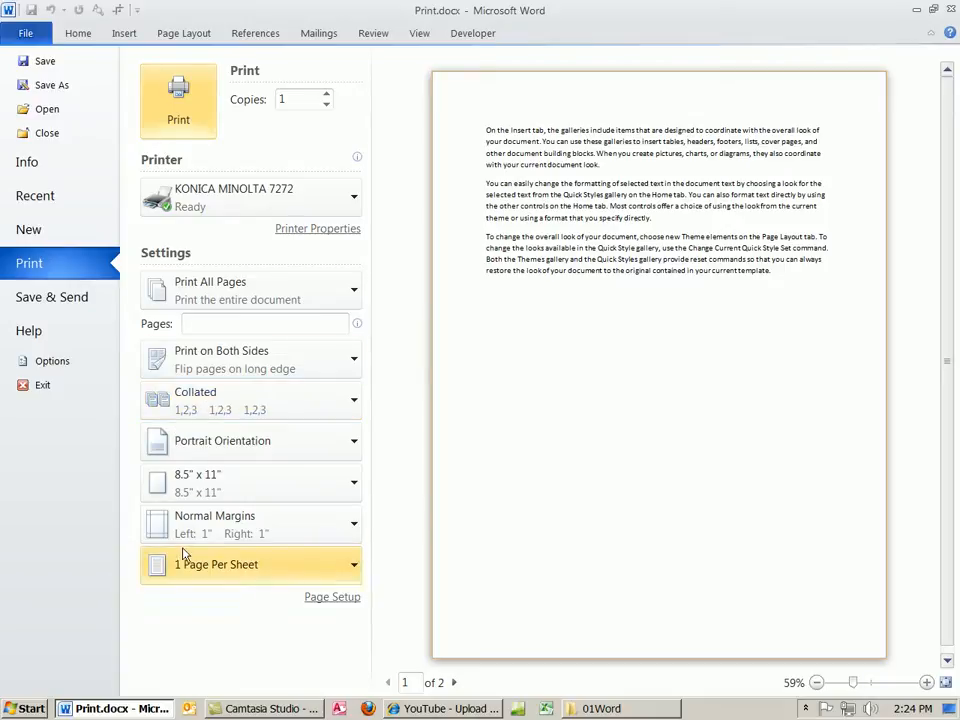
{"action": "mouse_move", "coordinate": [580, 440]}
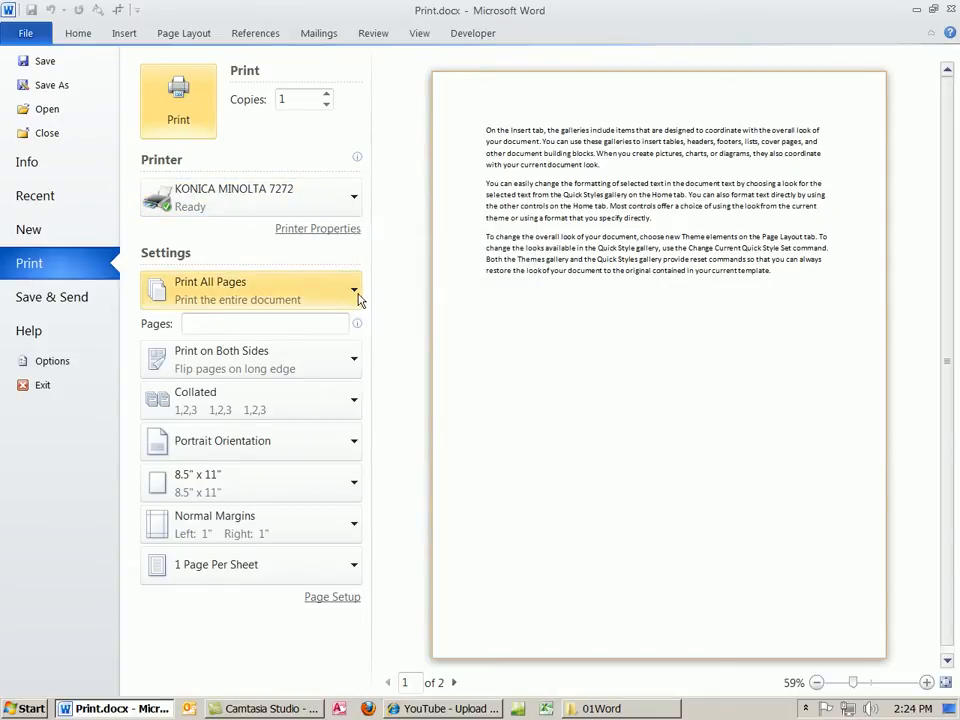
- Review the page-range print choices, then return to editing Print.docx
{"action": "left_click", "coordinate": [352, 288]}
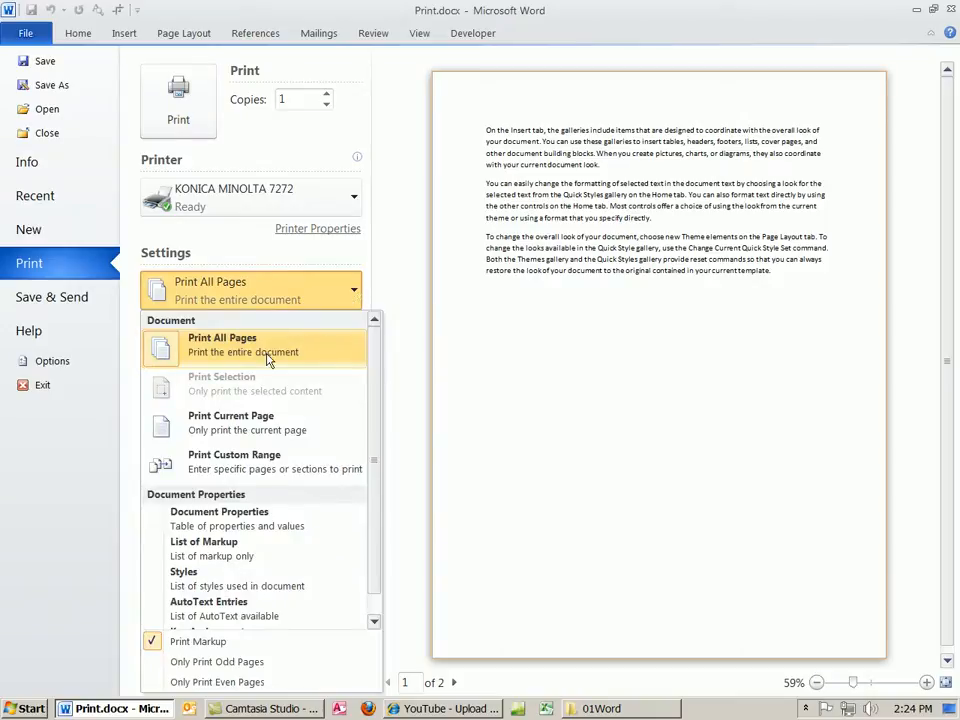
{"action": "mouse_move", "coordinate": [246, 422]}
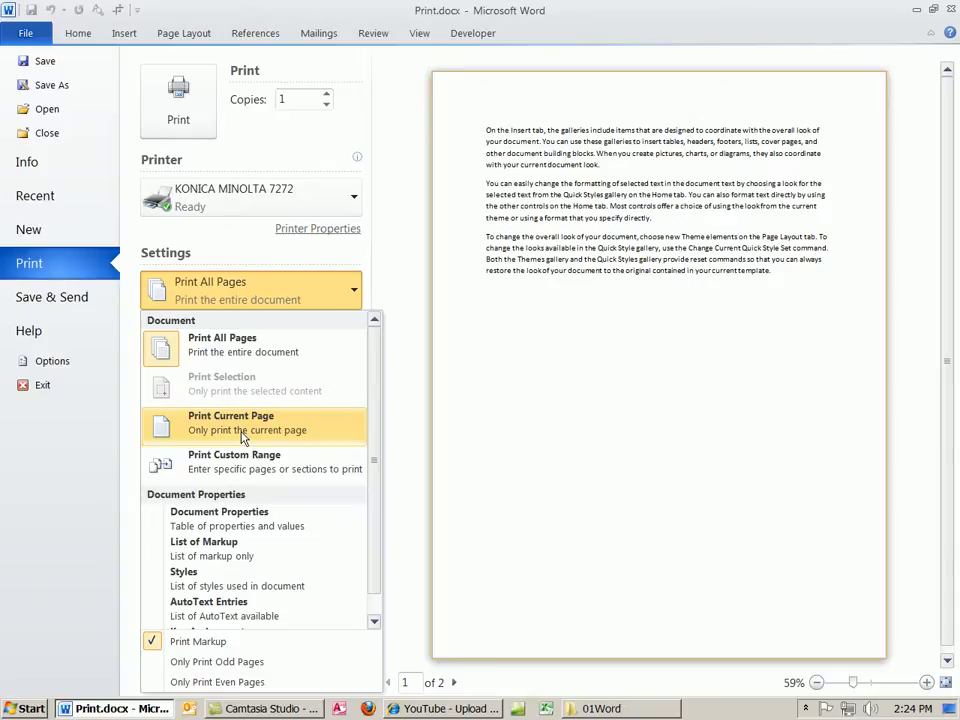
{"action": "mouse_move", "coordinate": [218, 432]}
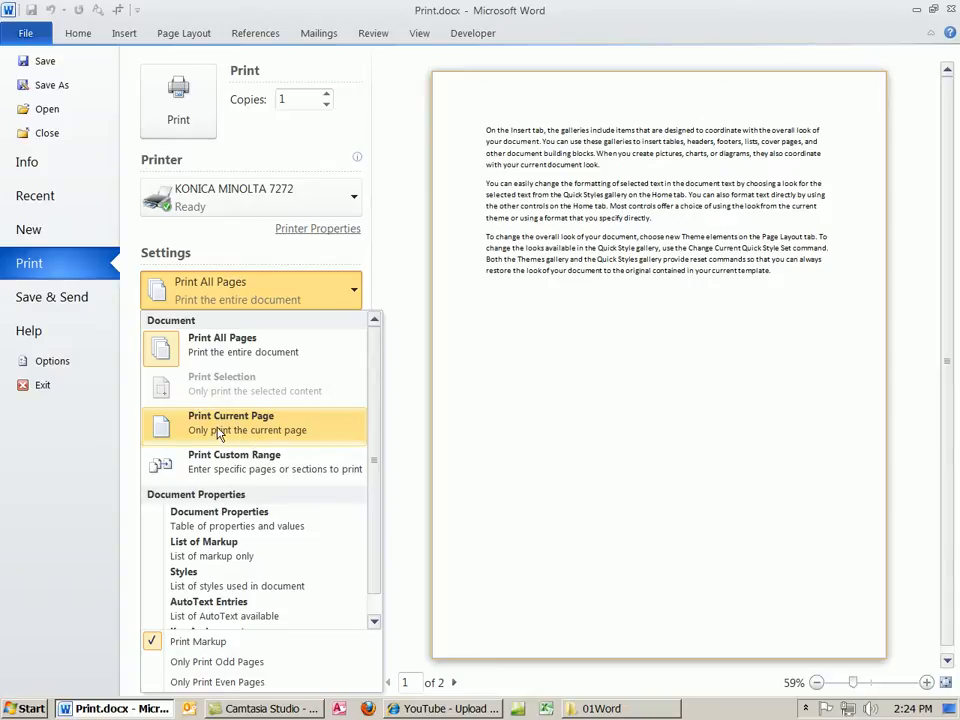
{"action": "mouse_move", "coordinate": [258, 468]}
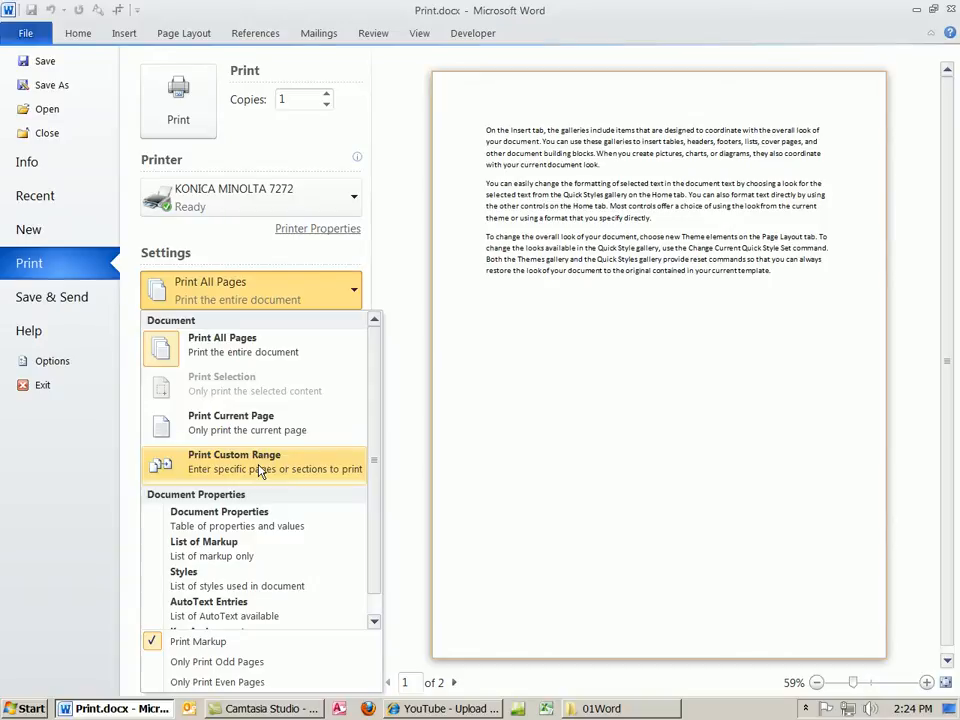
{"action": "left_click", "coordinate": [234, 460]}
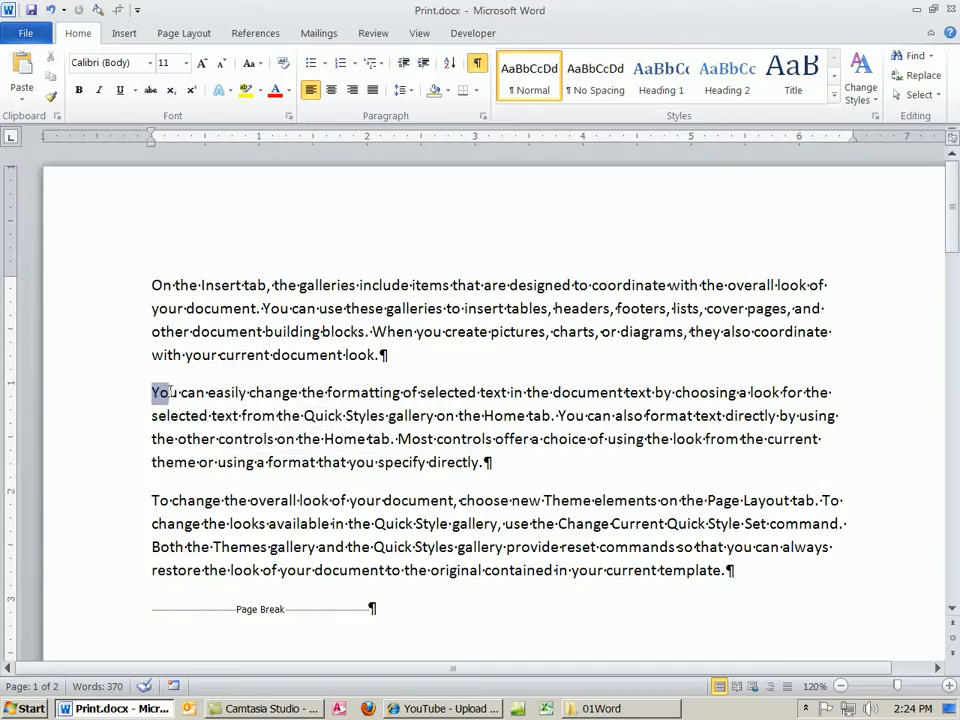
- Select the second paragraph and set printing to Print Selection only
{"action": "left_click_drag", "start_coordinate": [152, 392], "coordinate": [488, 462]}
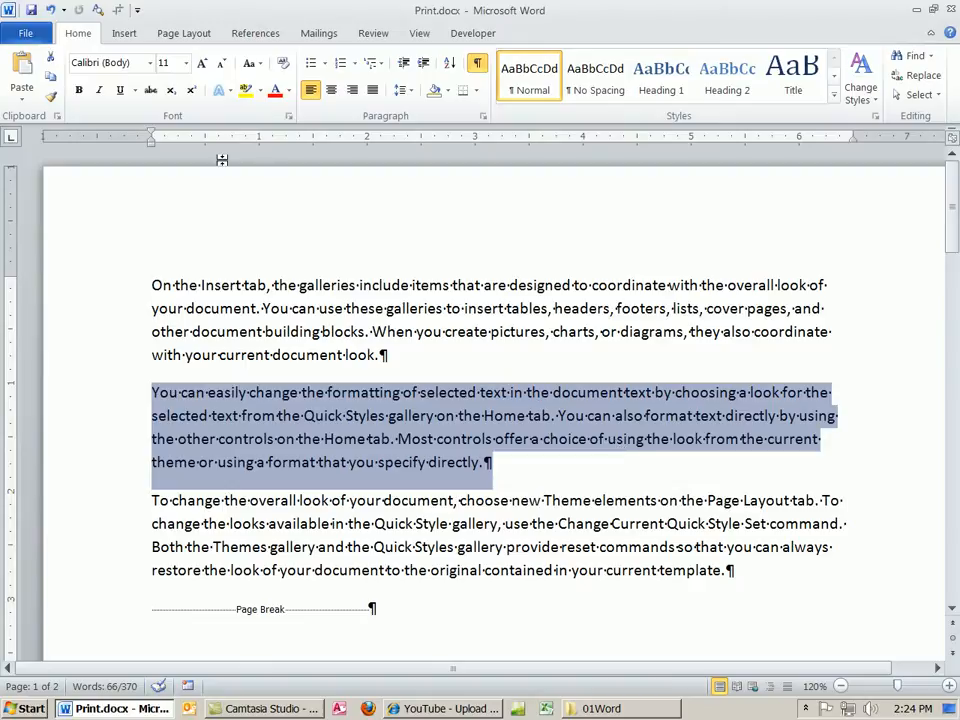
{"action": "left_click", "coordinate": [26, 32]}
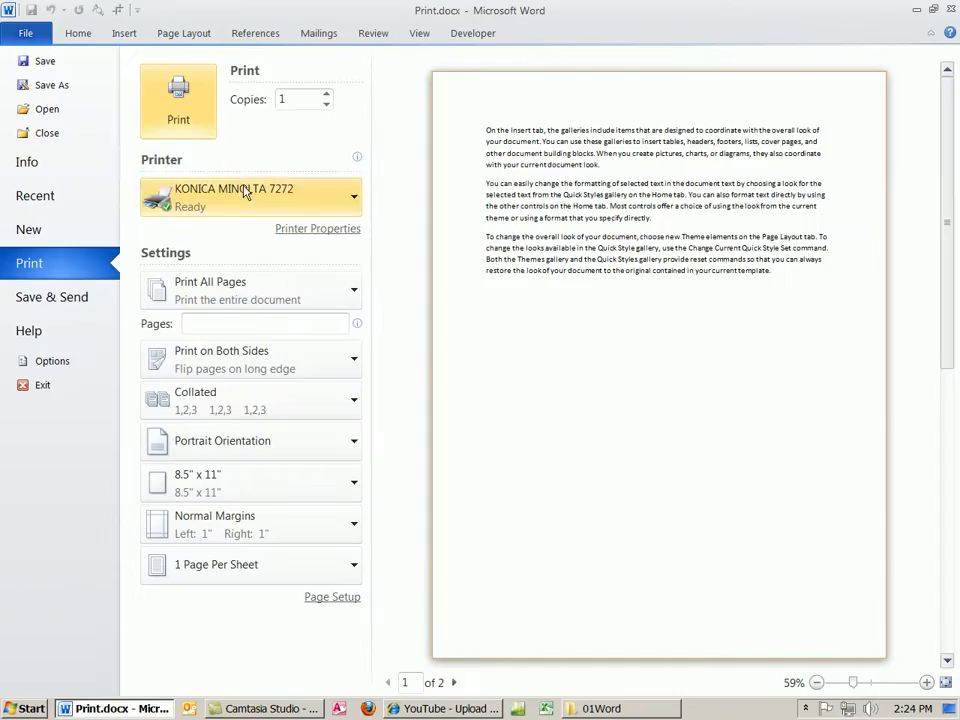
{"action": "left_click", "coordinate": [250, 288]}
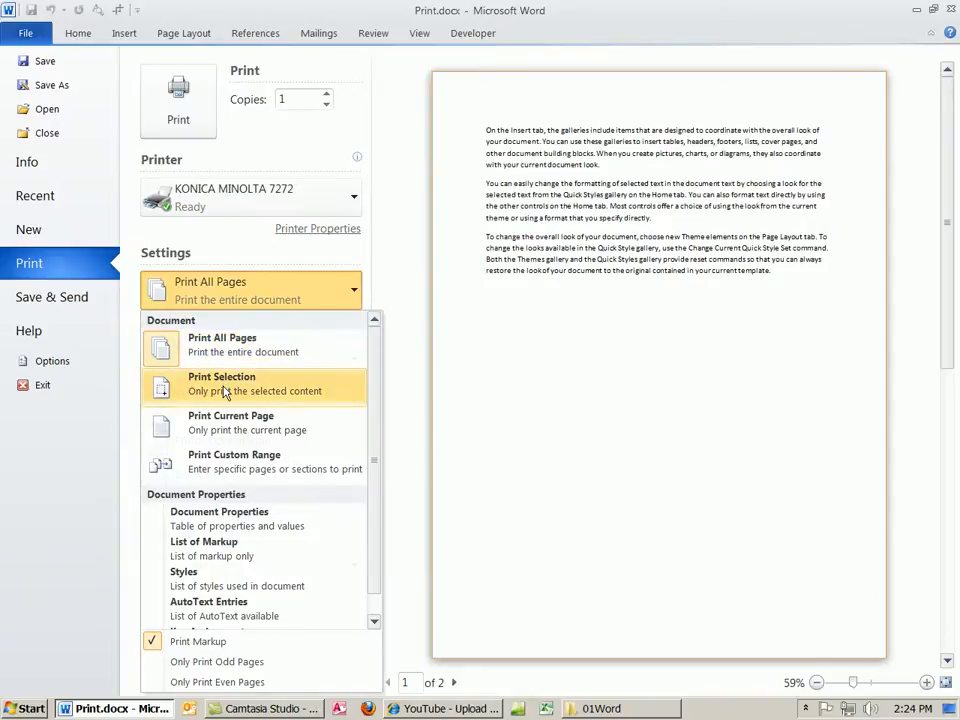
{"action": "left_click", "coordinate": [222, 384]}
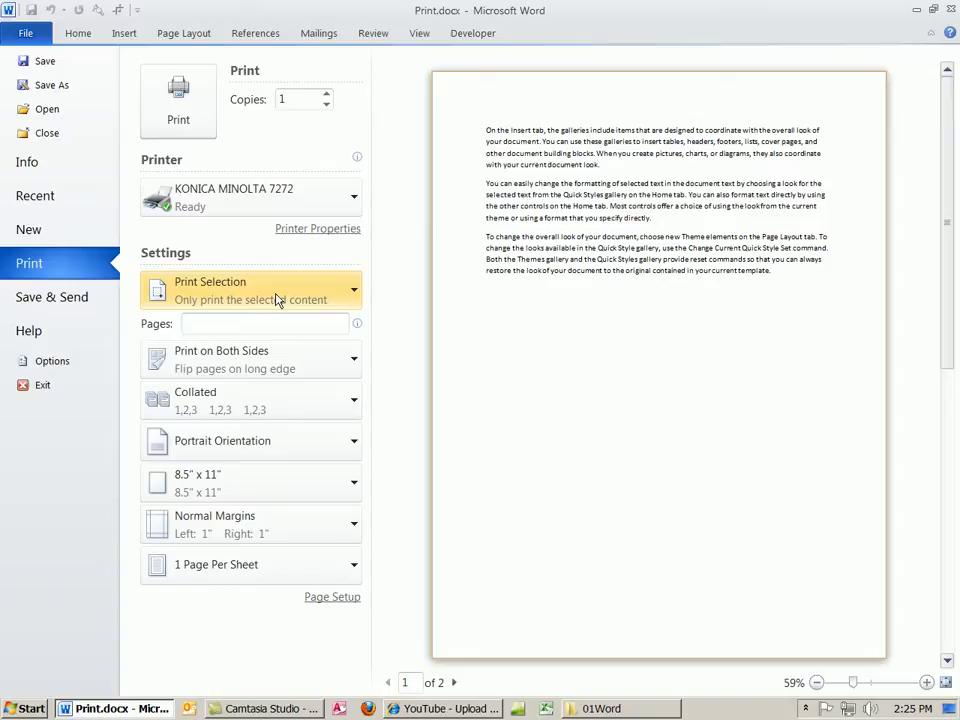
{"action": "mouse_move", "coordinate": [258, 300]}
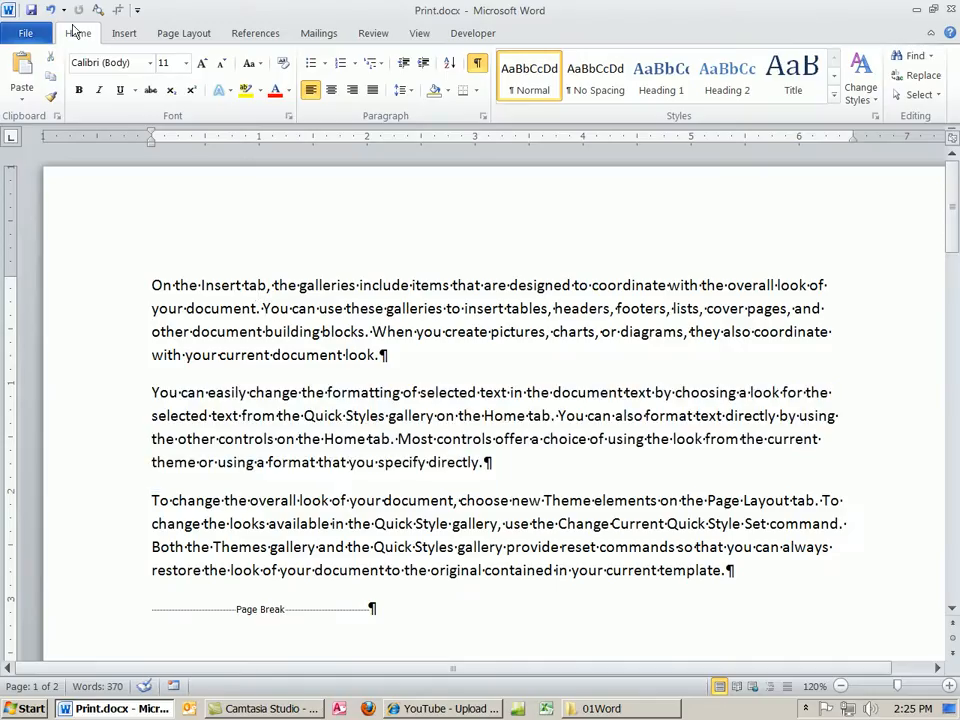
- Reopen the print settings and preview, now printing all pages in portrait with normal margins
{"action": "left_click", "coordinate": [24, 32]}
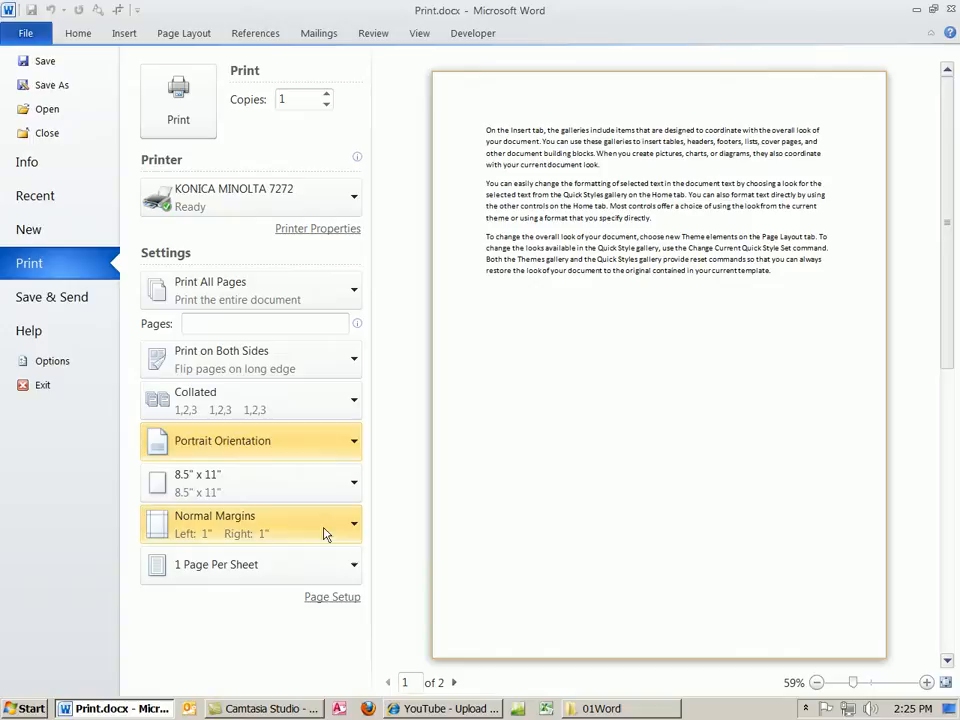
{"action": "mouse_move", "coordinate": [332, 596]}
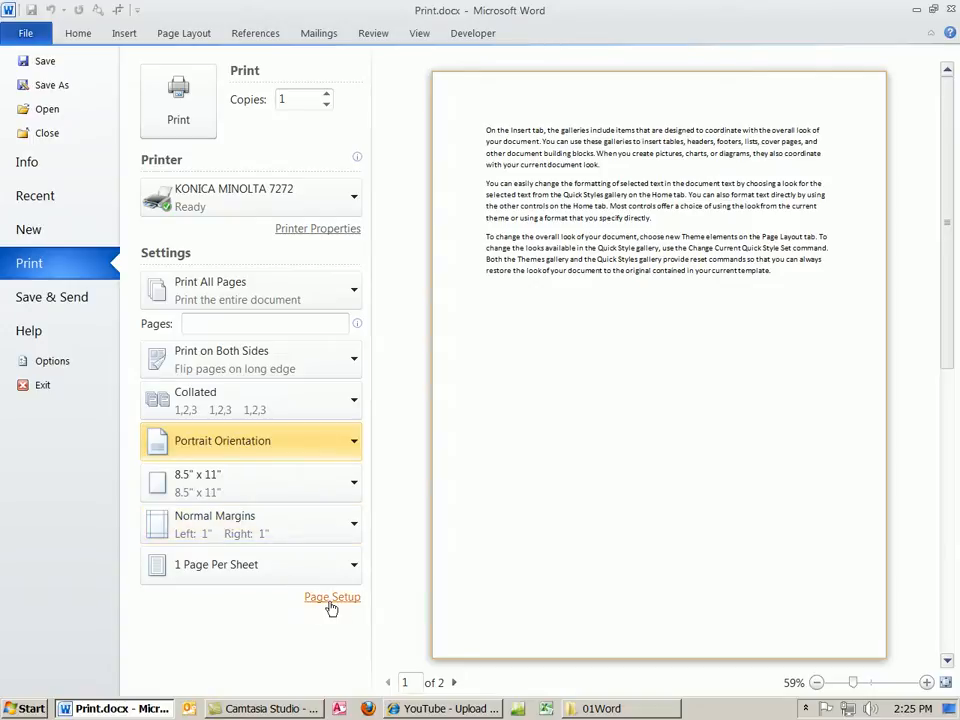
{"action": "mouse_move", "coordinate": [784, 390]}
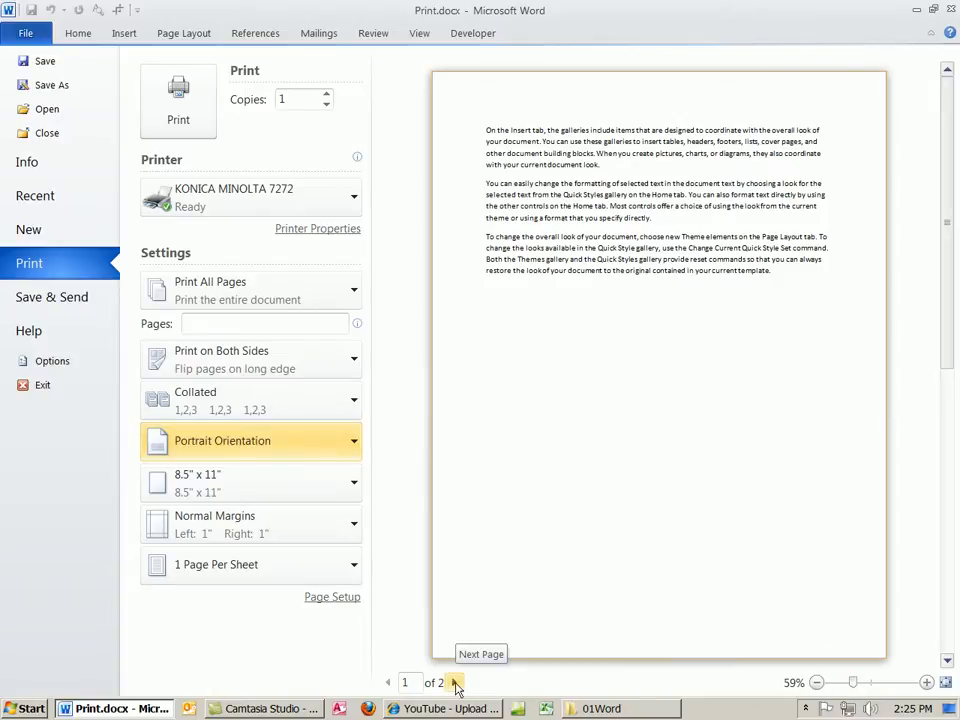
- Page the preview forward to page 2 and back to page 1
{"action": "left_click", "coordinate": [456, 684]}
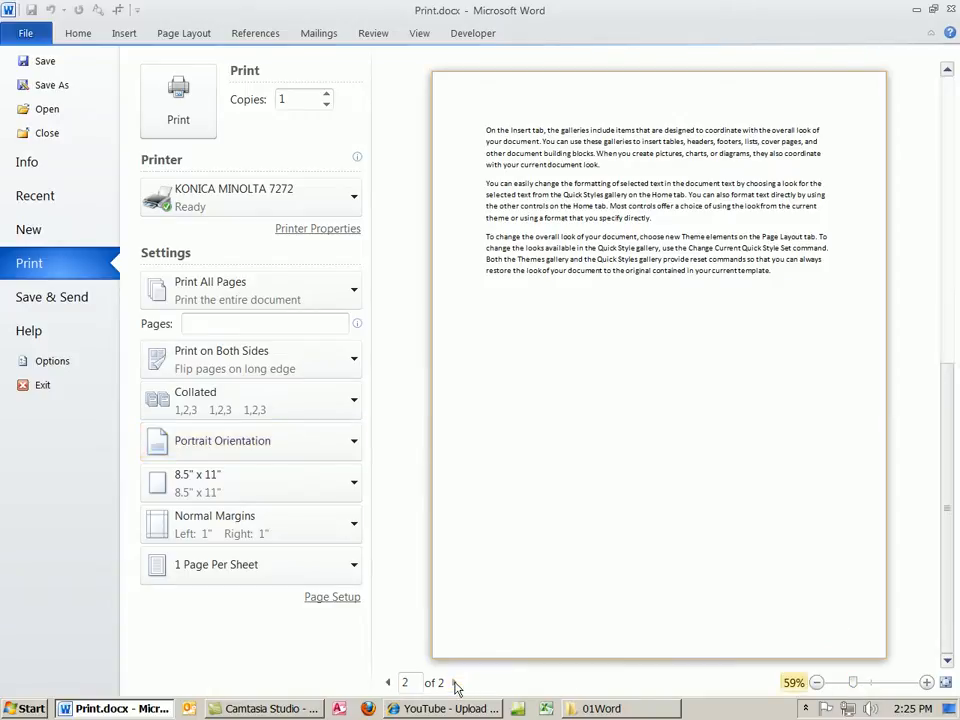
{"action": "mouse_move", "coordinate": [388, 684]}
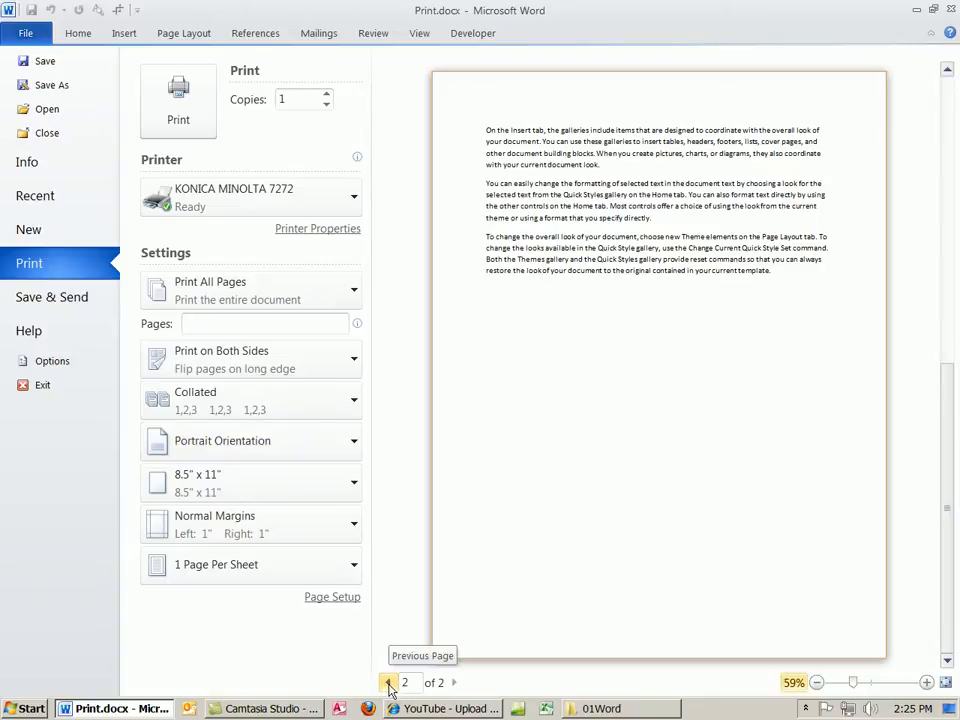
{"action": "left_click", "coordinate": [388, 684]}
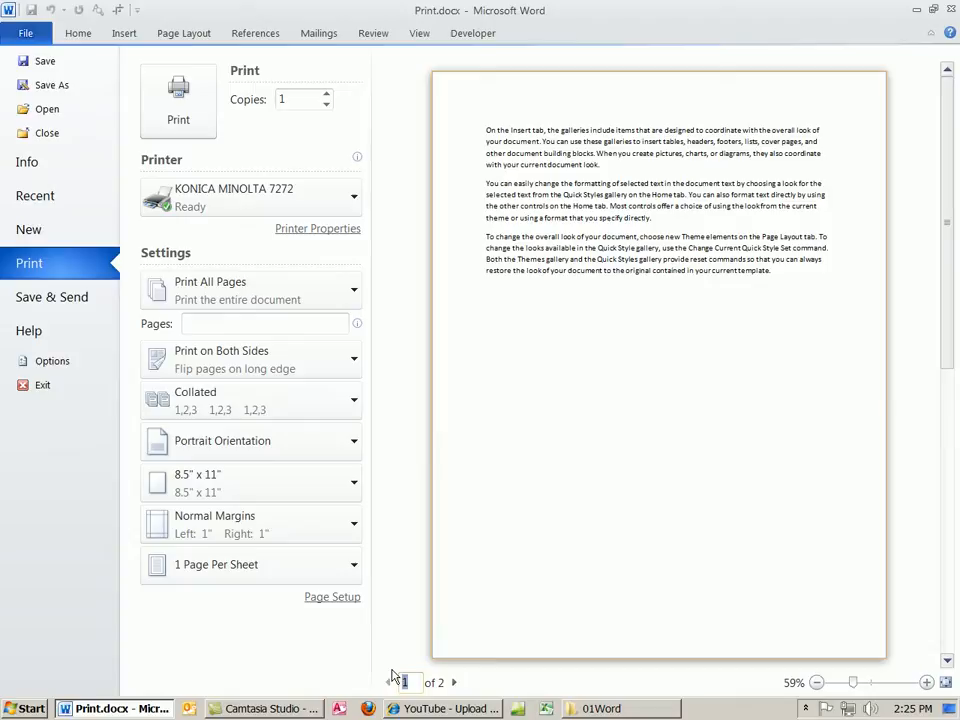
{"action": "mouse_move", "coordinate": [752, 200]}
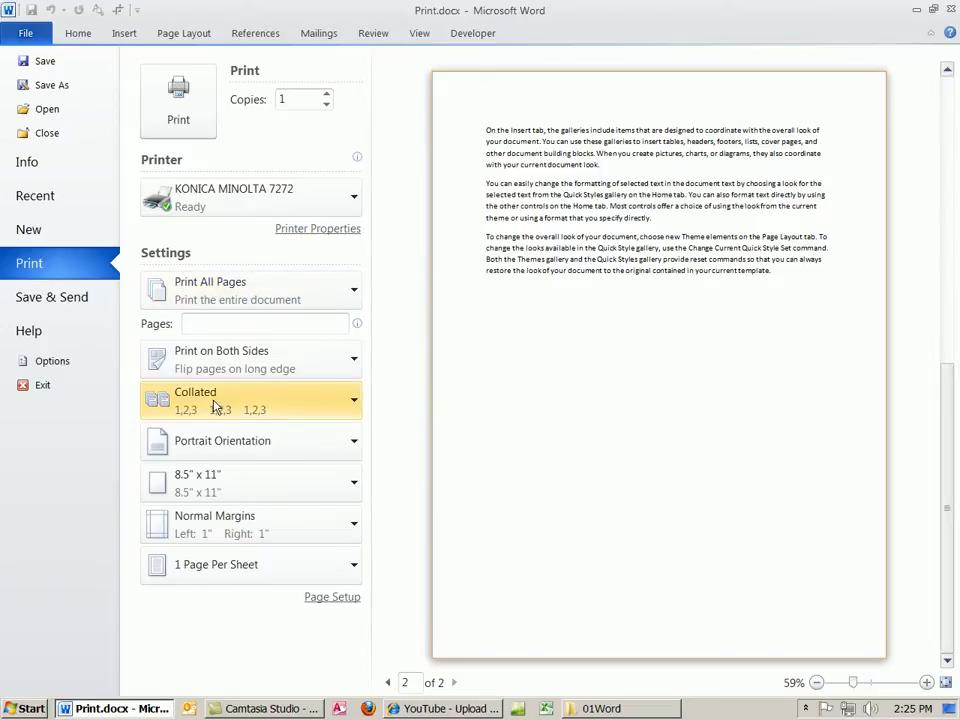
{"action": "mouse_move", "coordinate": [224, 440]}
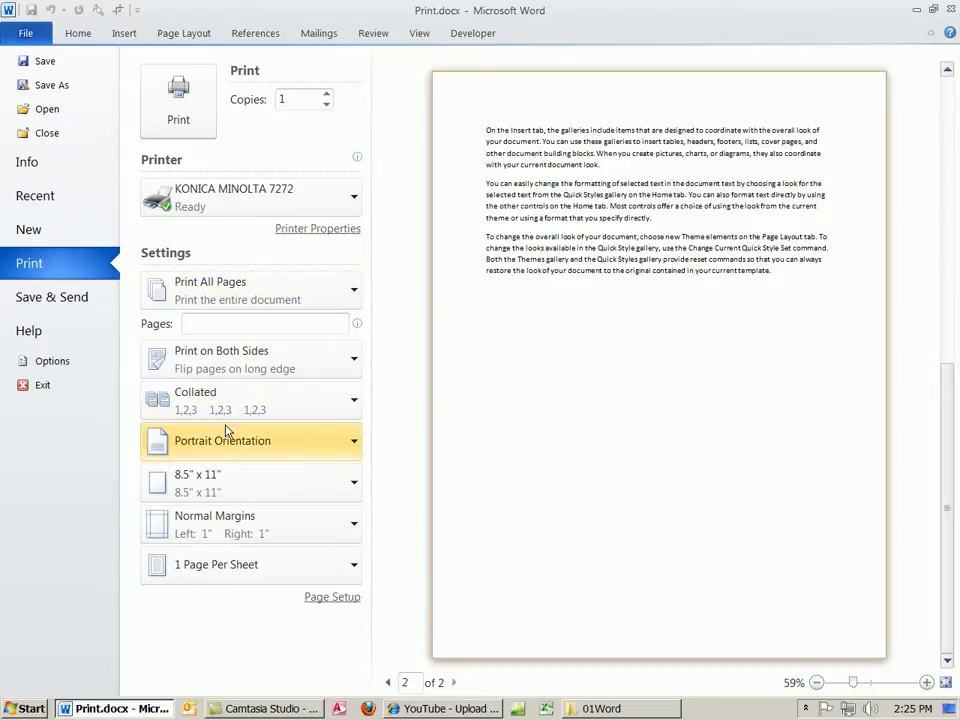
{"action": "mouse_move", "coordinate": [244, 464]}
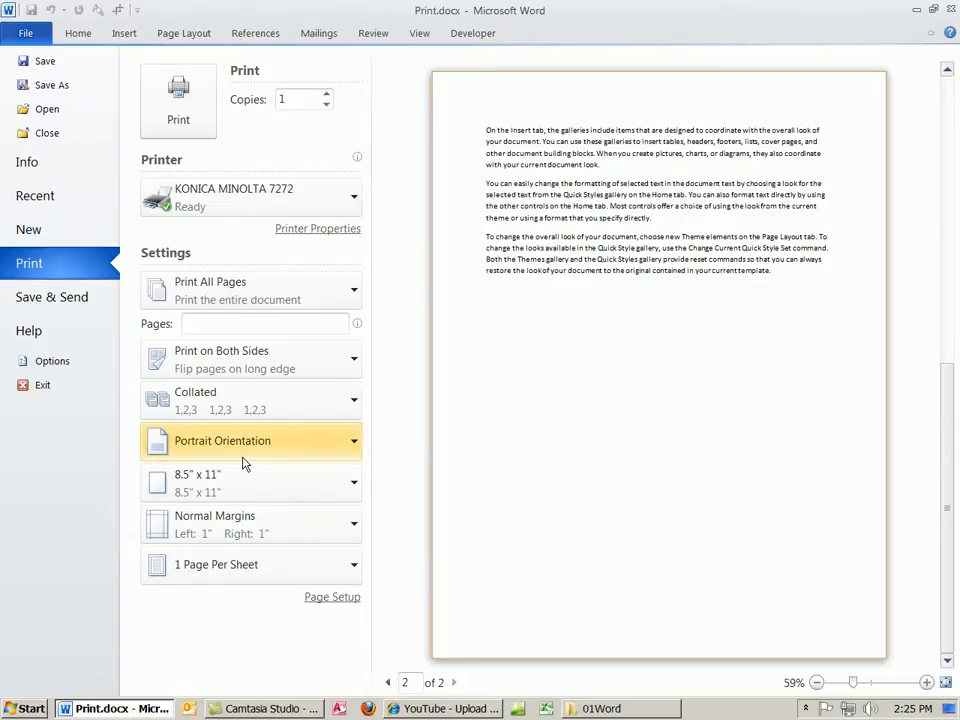